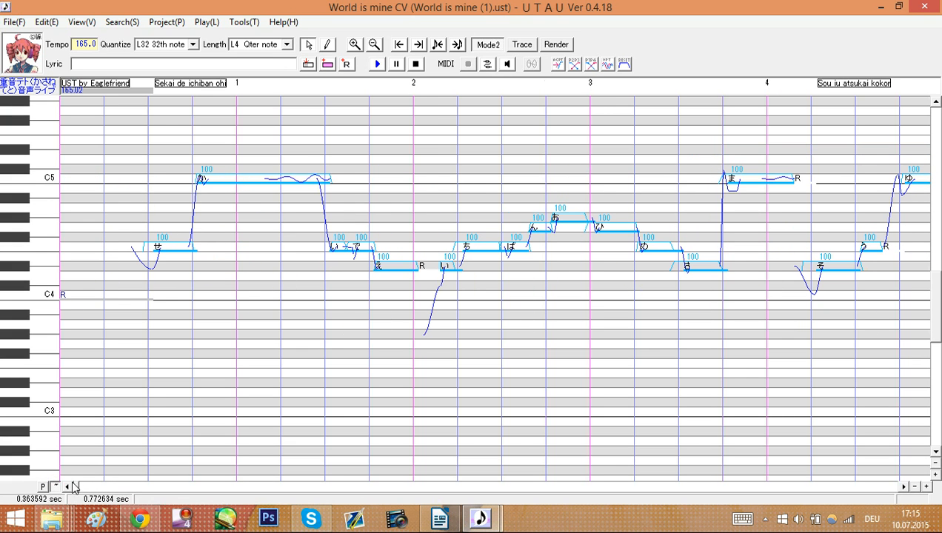
pyautogui.moveTo(153, 405)
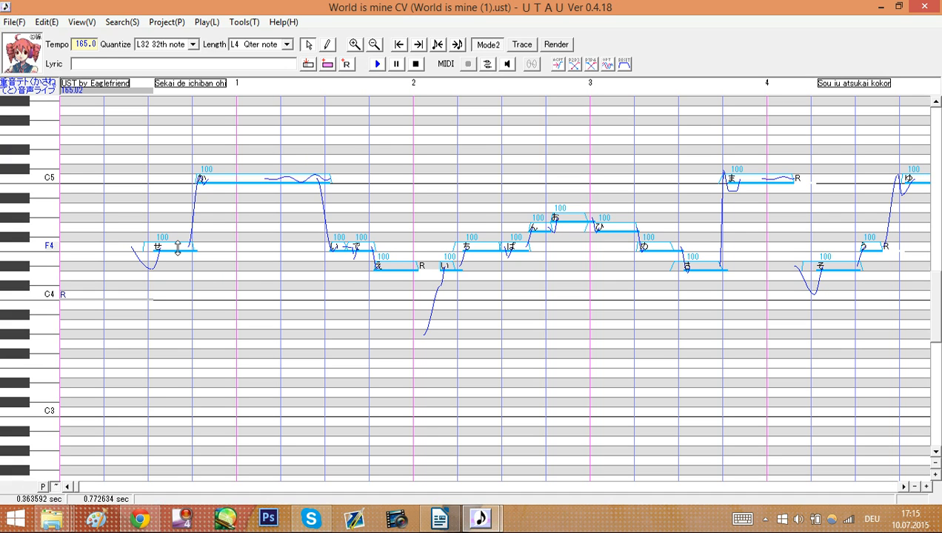
# Select the first note to change its lyric from せ to se
pyautogui.click(159, 247)
pyautogui.write('se')
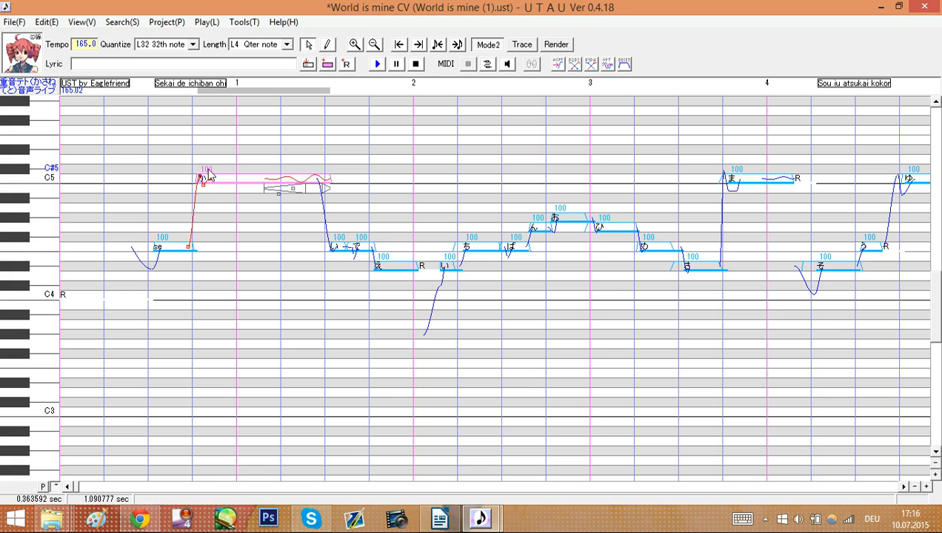
pyautogui.moveTo(220, 178)
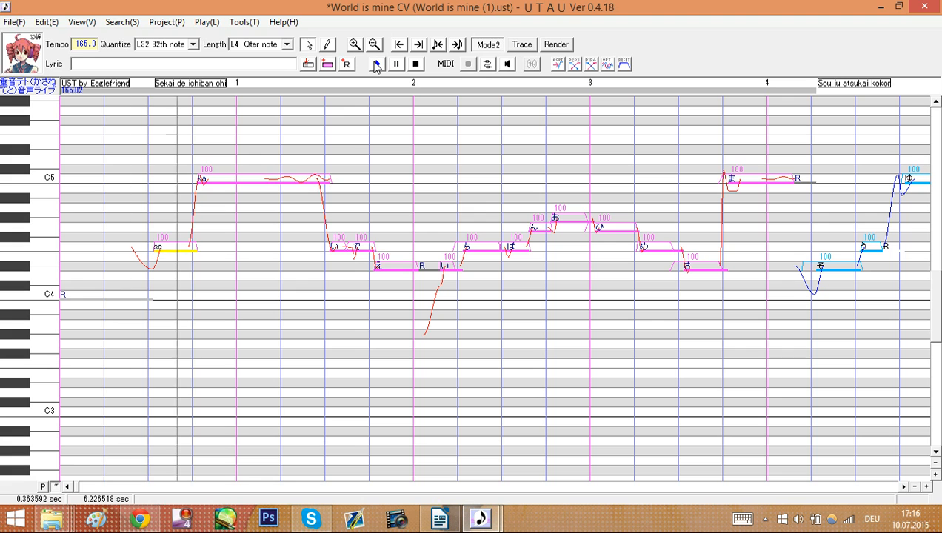
# Set the second note's lyric to ka and play back the opening phrase
pyautogui.click(174, 251)
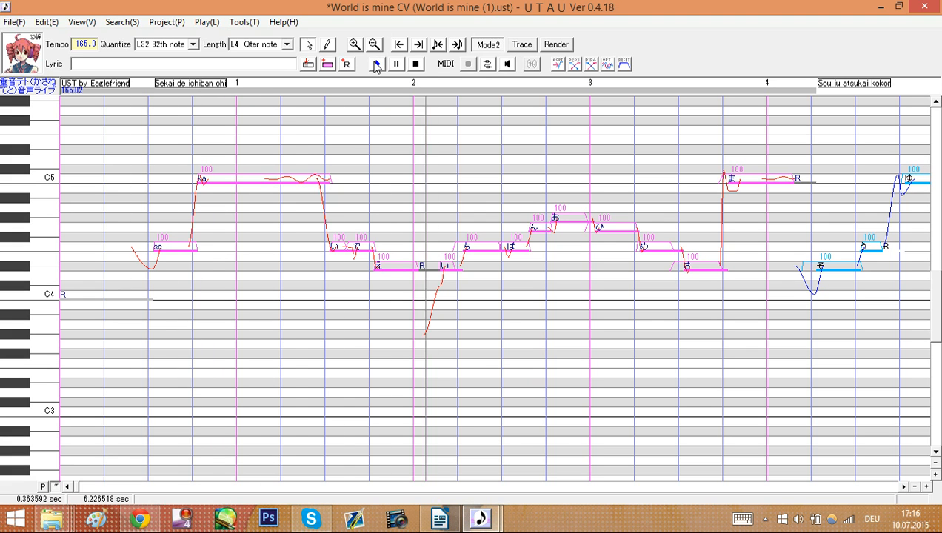
pyautogui.click(644, 246)
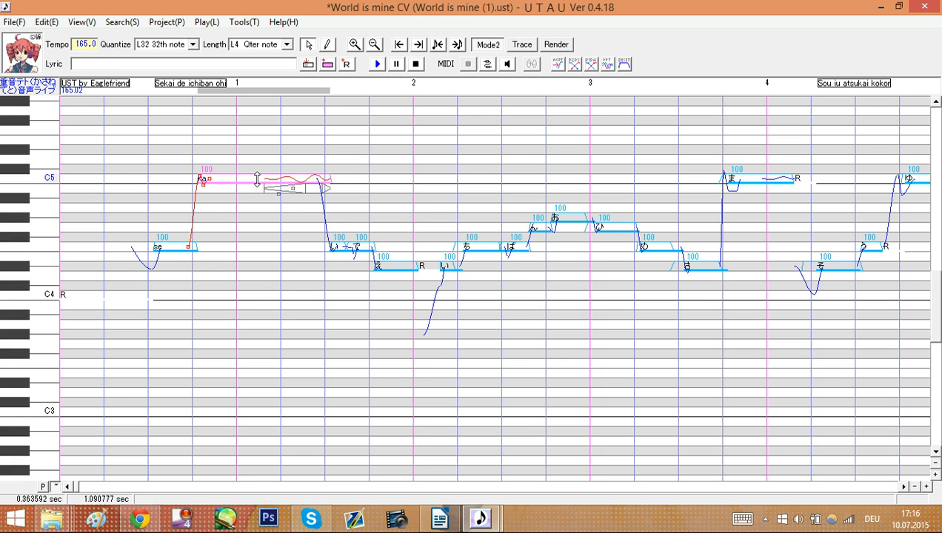
# Open Voice Bank Settings from Tools and scroll through the sample and alias list
pyautogui.click(244, 22)
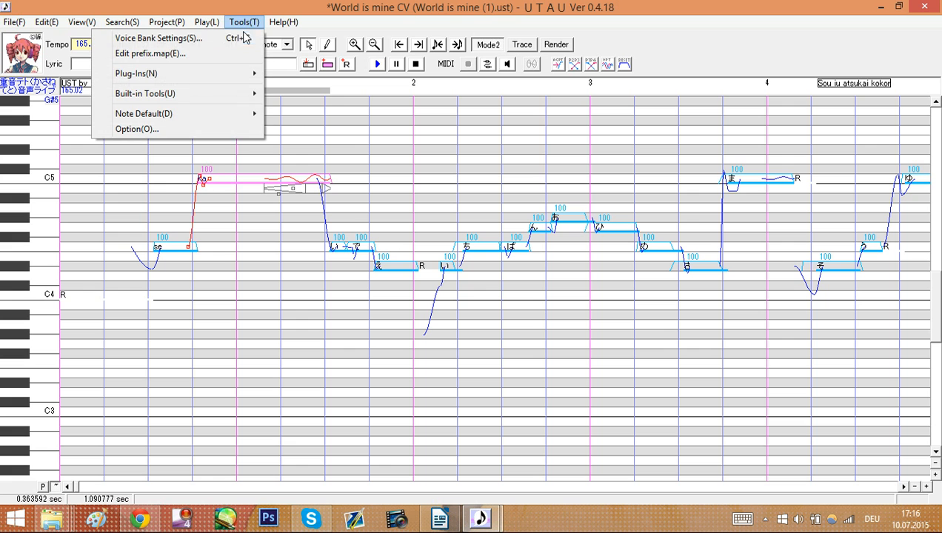
pyautogui.moveTo(158, 38)
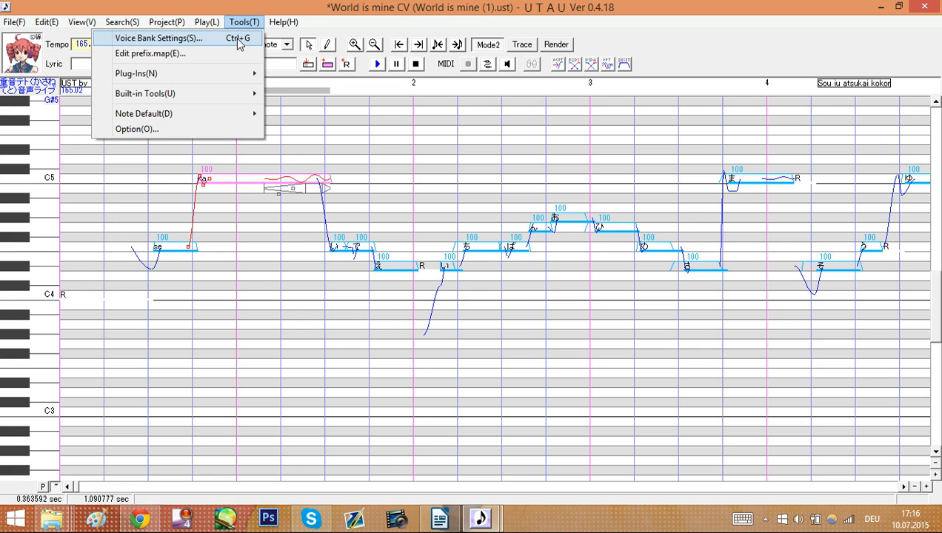
pyautogui.click(158, 38)
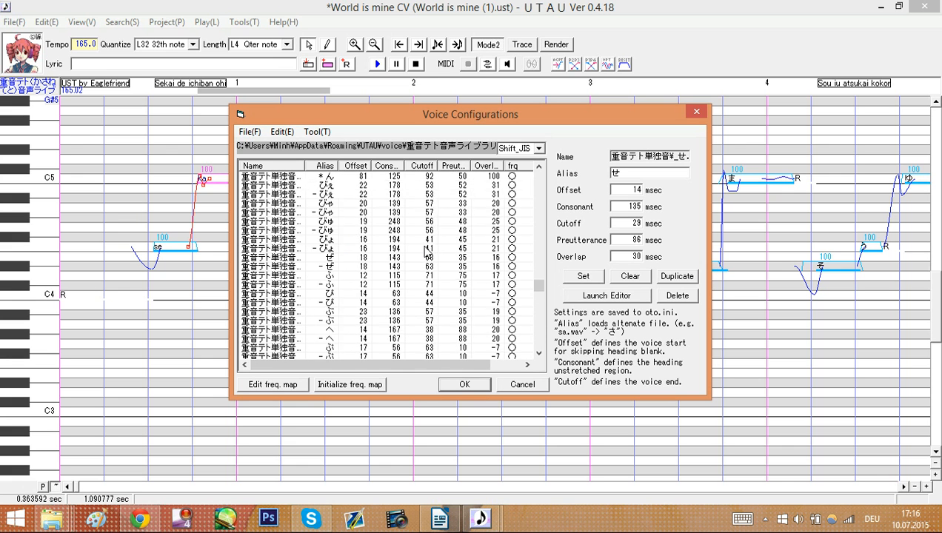
pyautogui.scroll(-3)
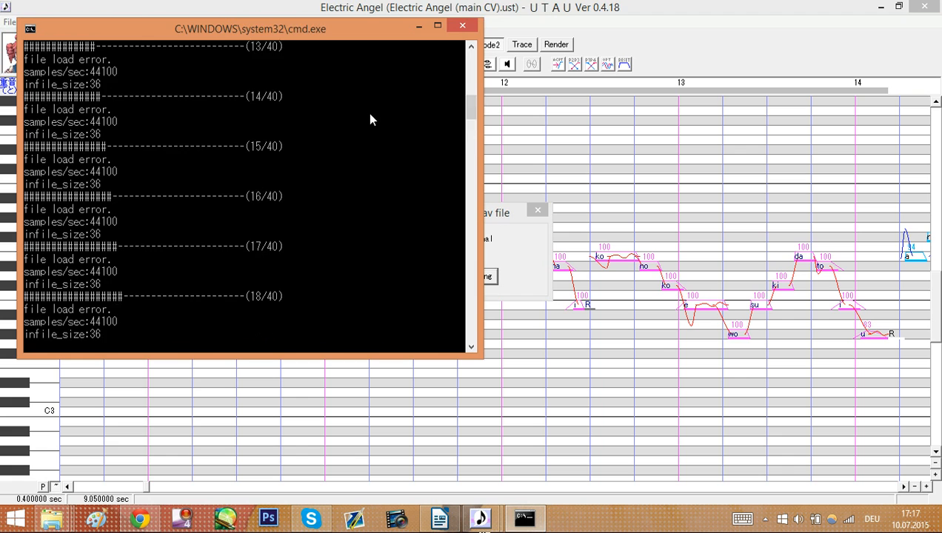
# Stop the running render and scroll through the Electric Angel notes
pyautogui.click(462, 25)
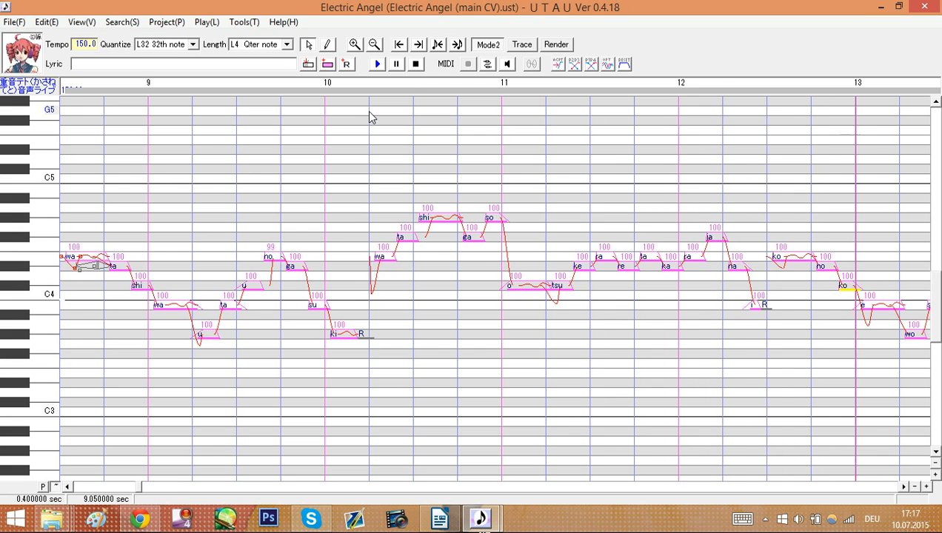
pyautogui.hscroll(3)
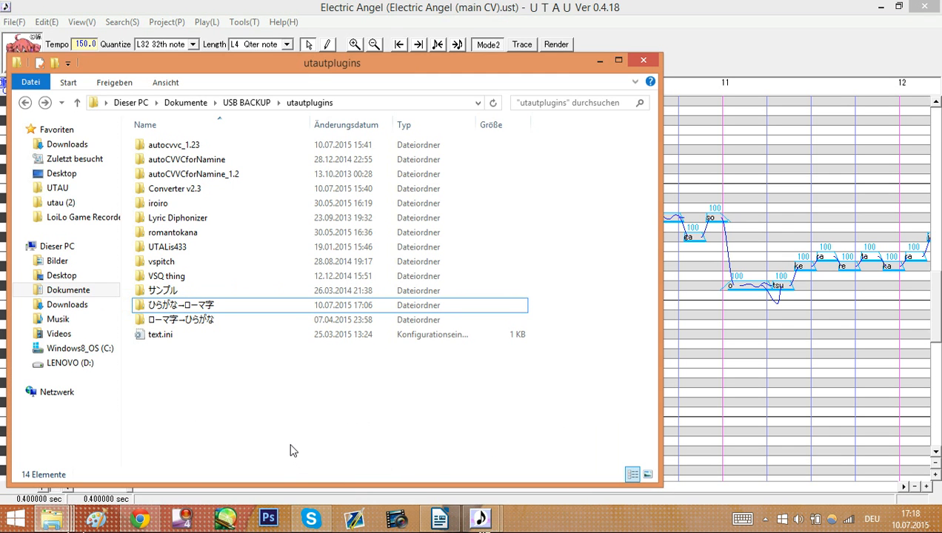
# Select both the ひらがな→ローマ字 and ローマ字→ひらがな folders in utautplugins
pyautogui.click(181, 319)
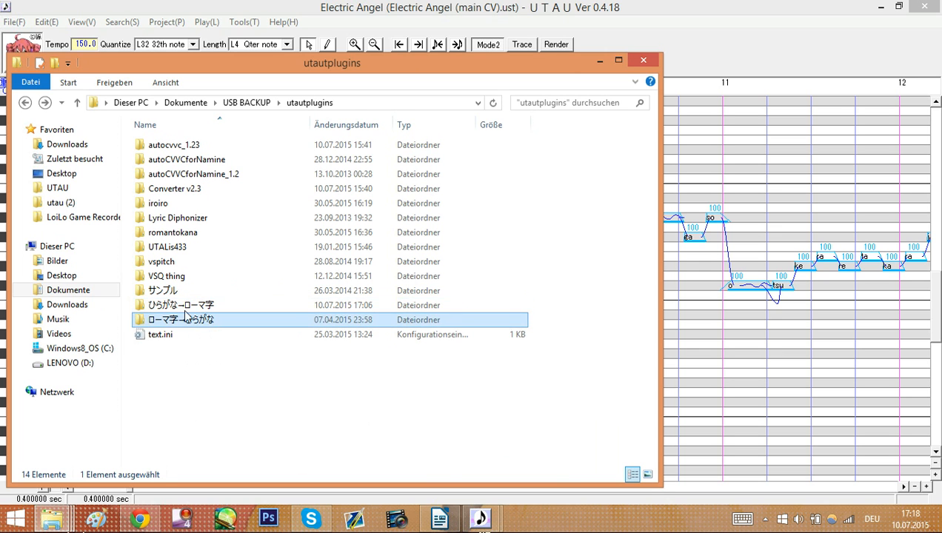
pyautogui.click(180, 305)
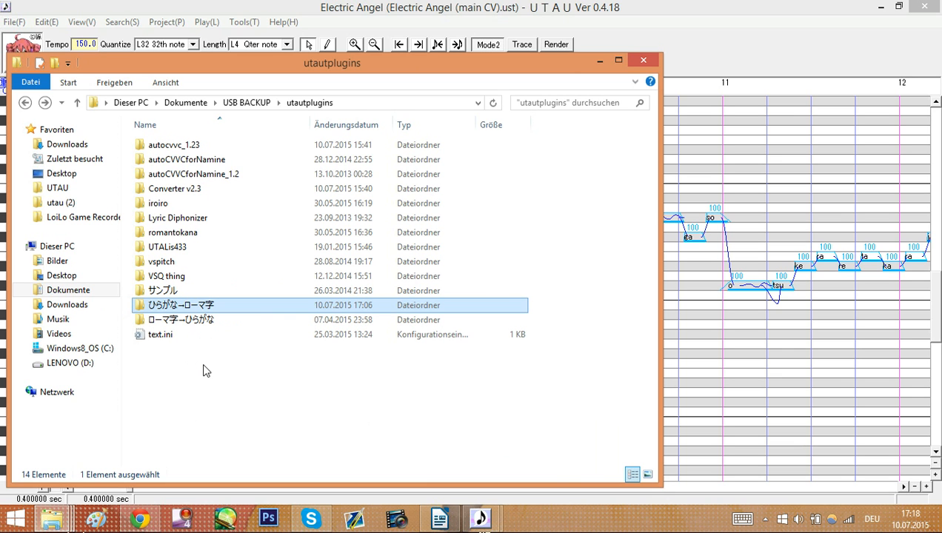
pyautogui.click(180, 320)
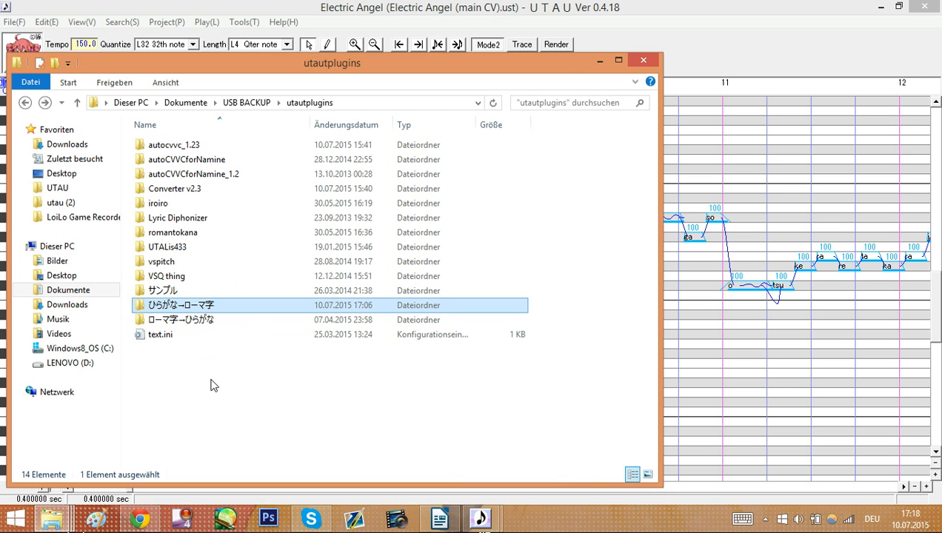
pyautogui.moveTo(213, 385)
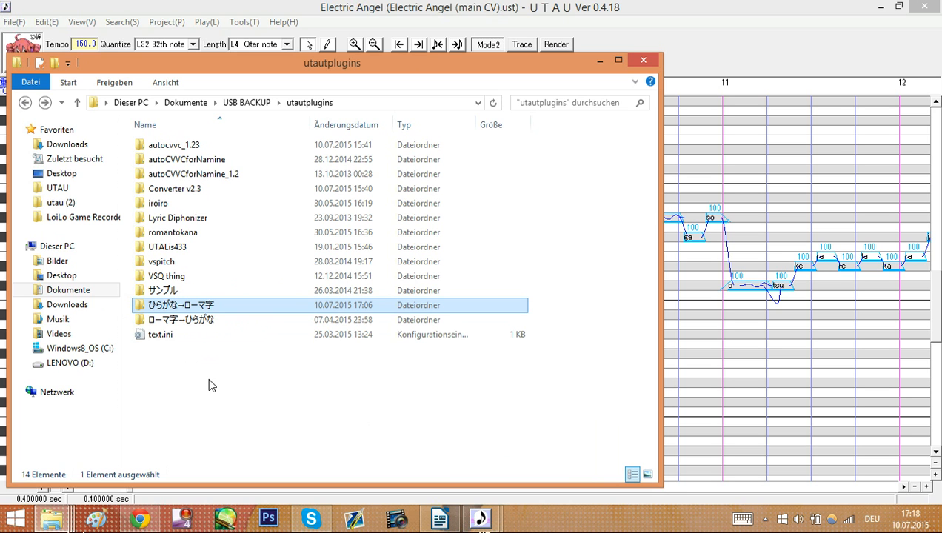
pyautogui.click(186, 319)
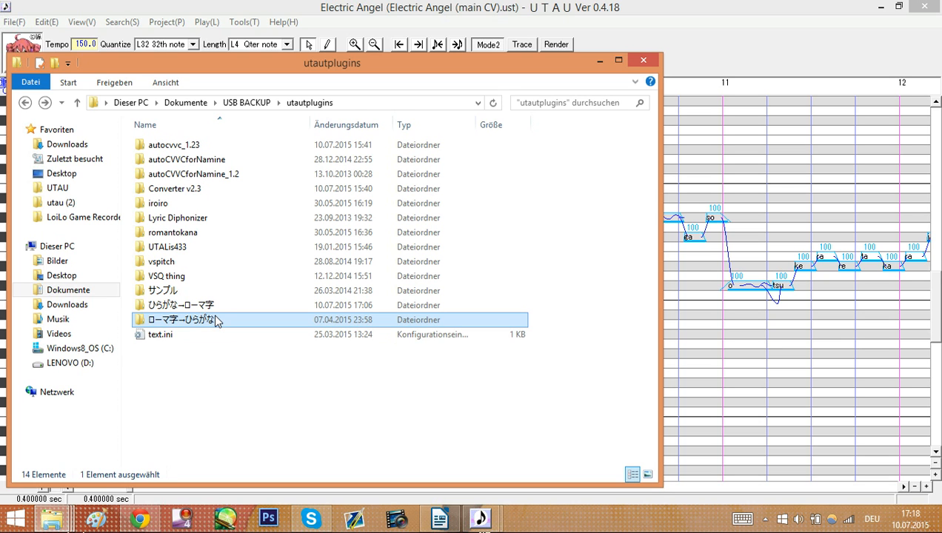
pyautogui.click(182, 305)
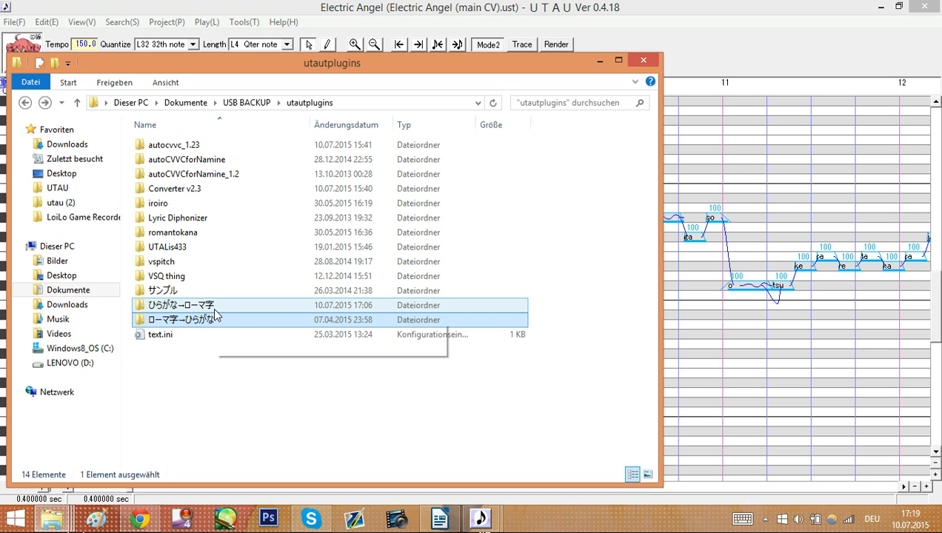
pyautogui.moveTo(193, 319)
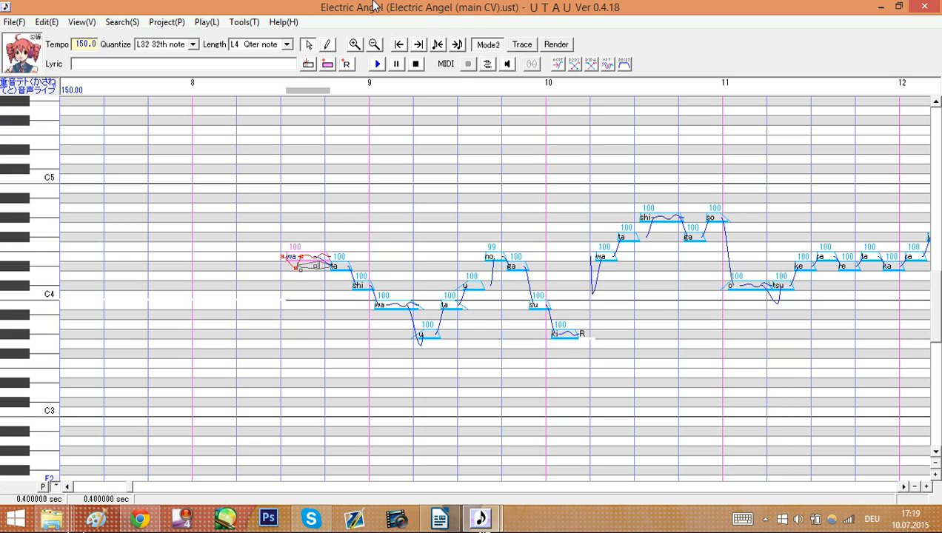
pyautogui.moveTo(373, 6)
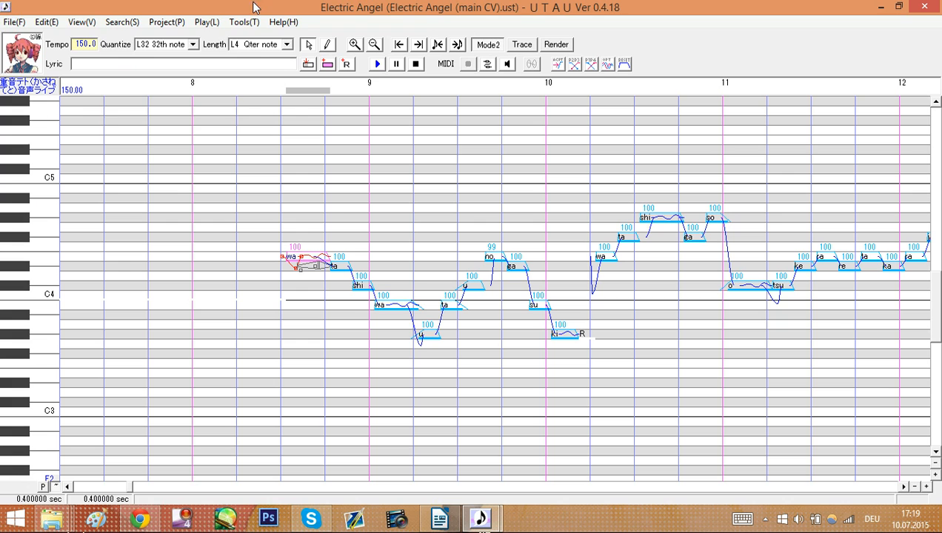
# Open UTAU's installed plug-ins folder via Tools > Plug-Ins
pyautogui.click(244, 21)
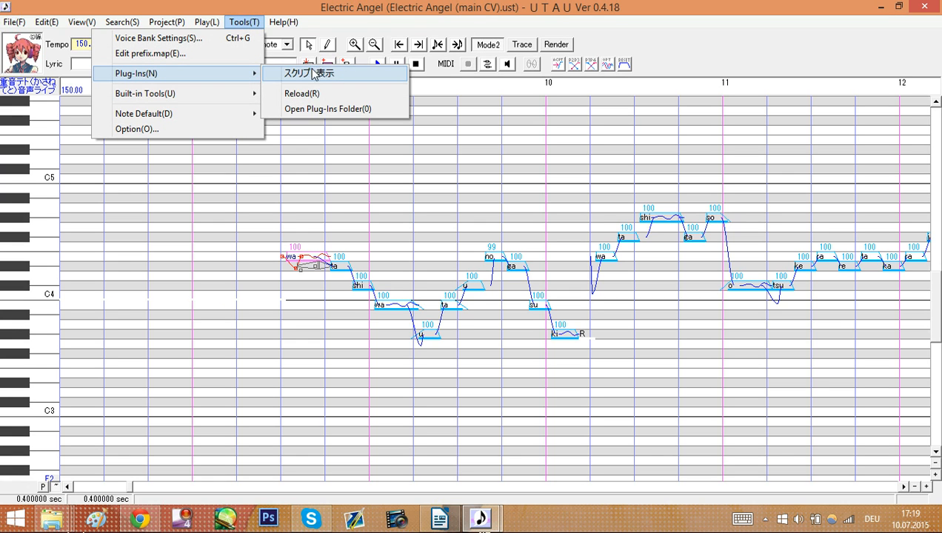
pyautogui.moveTo(304, 93)
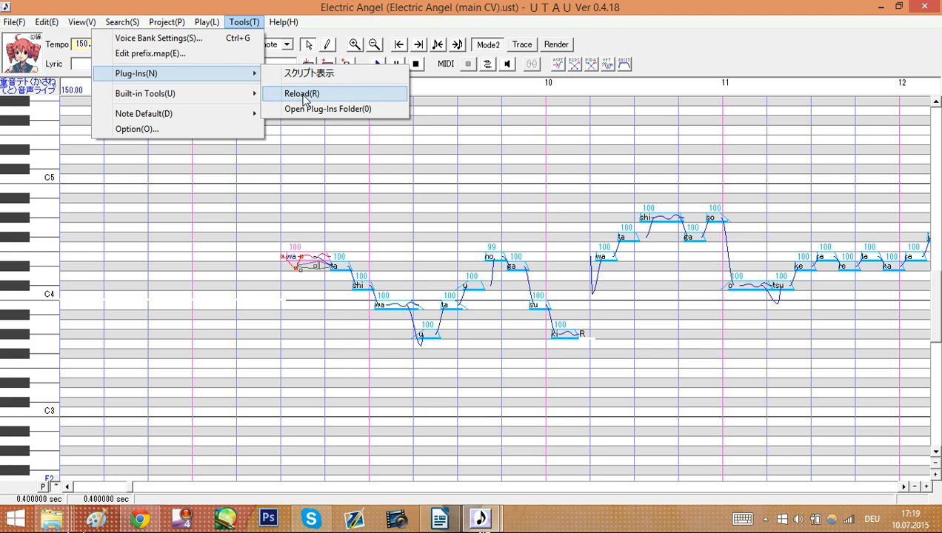
pyautogui.moveTo(334, 109)
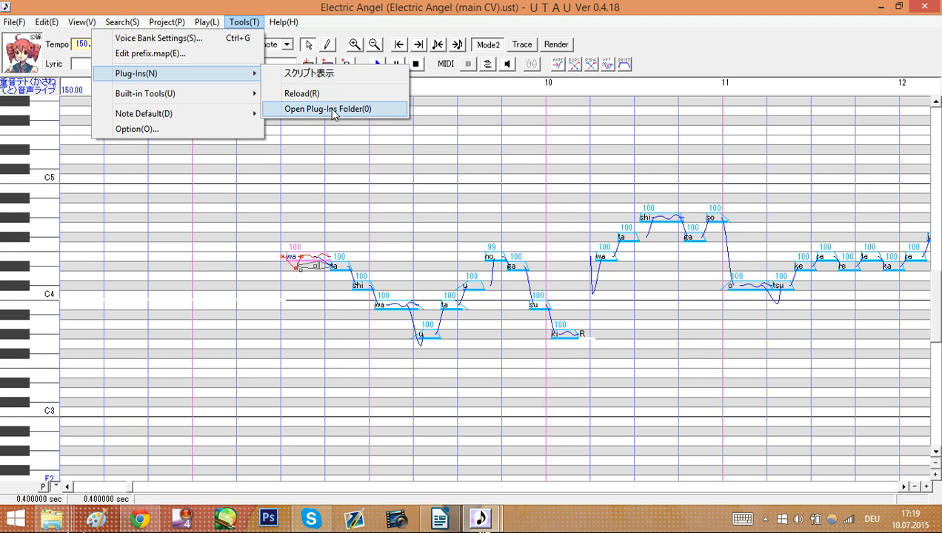
pyautogui.click(326, 109)
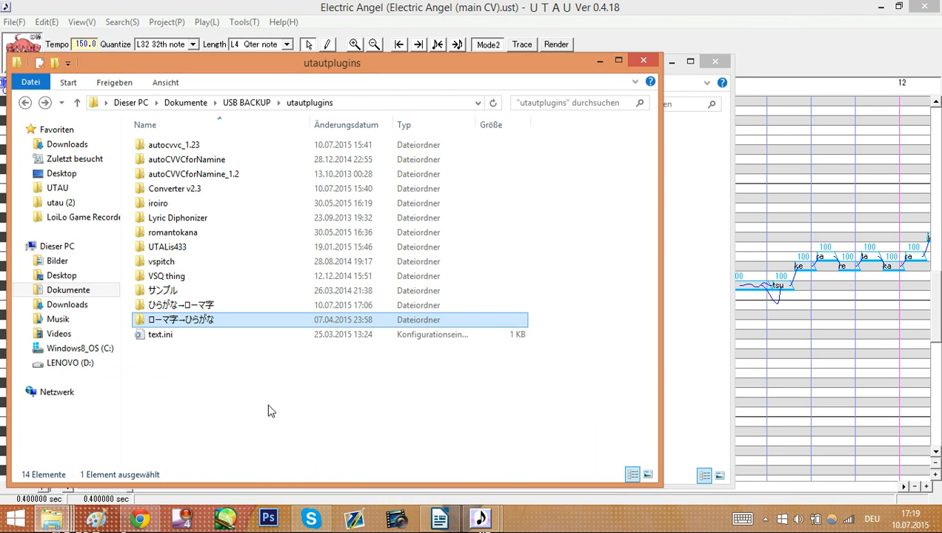
pyautogui.moveTo(260, 370)
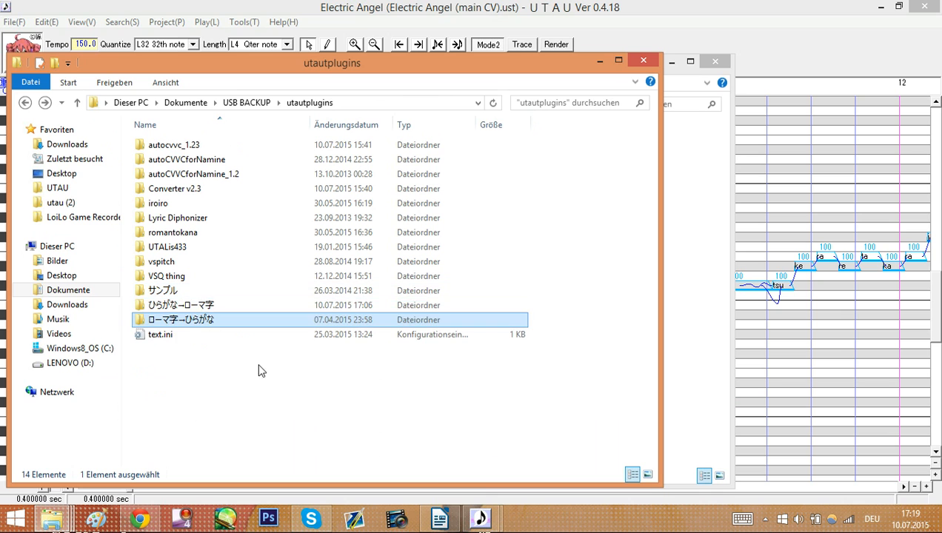
# Copy both converter folders into UTAU's plugins folder and reload the plug-in list
pyautogui.click(182, 305)
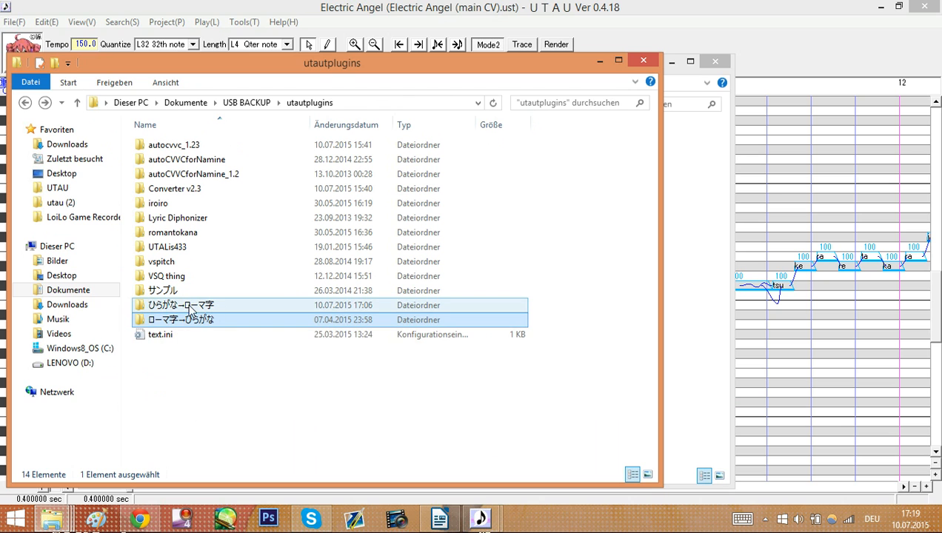
pyautogui.moveTo(197, 306)
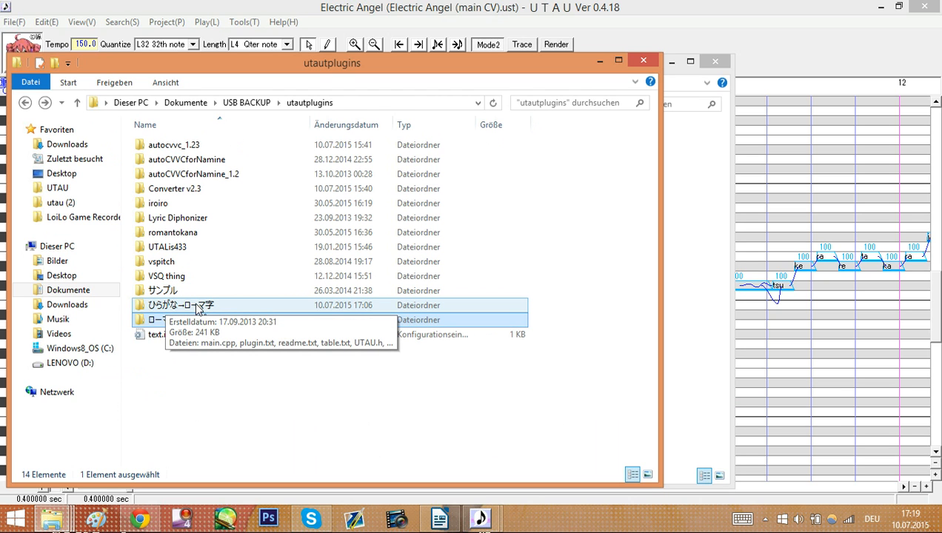
pyautogui.click(181, 319)
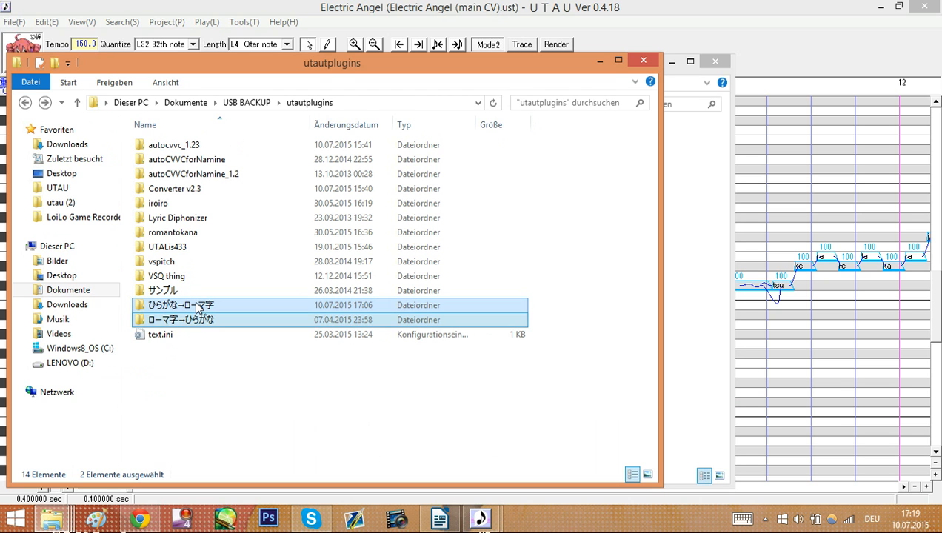
pyautogui.moveTo(676, 301)
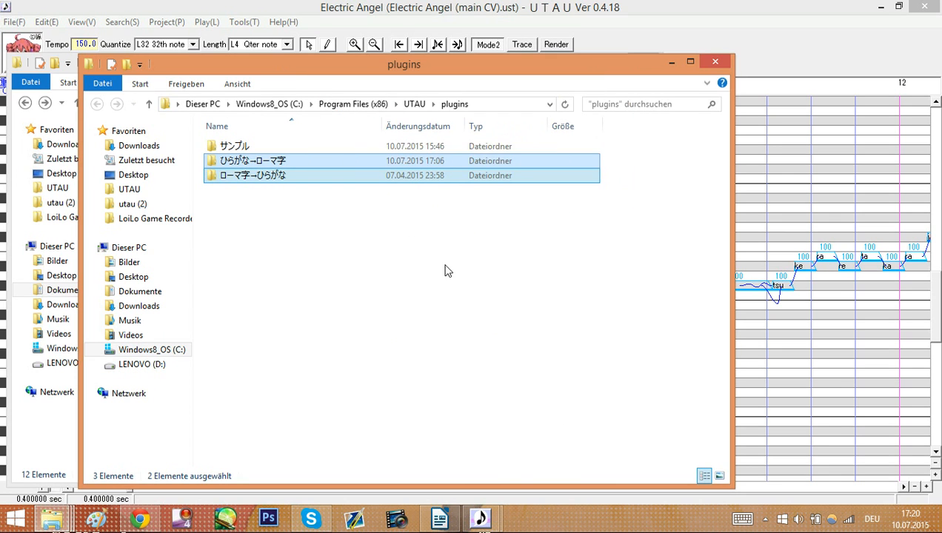
pyautogui.click(243, 22)
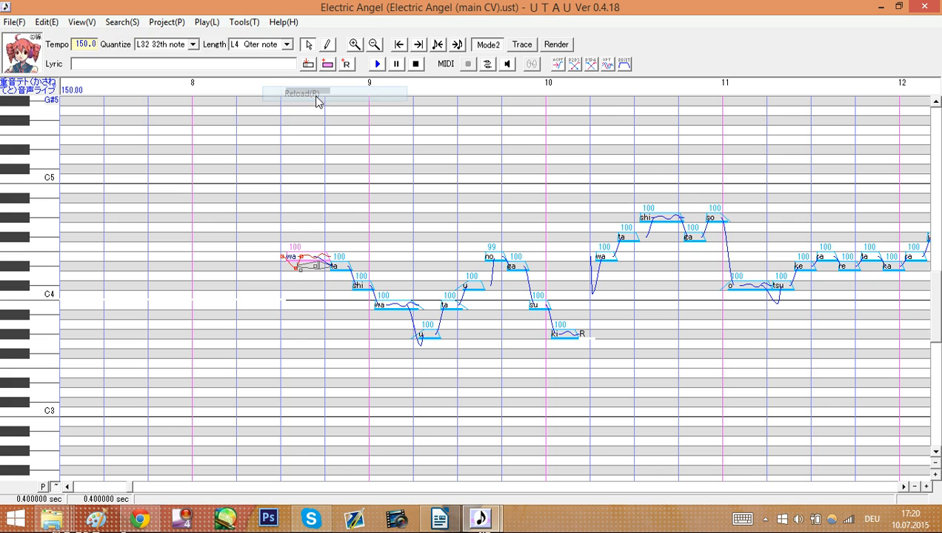
pyautogui.click(243, 21)
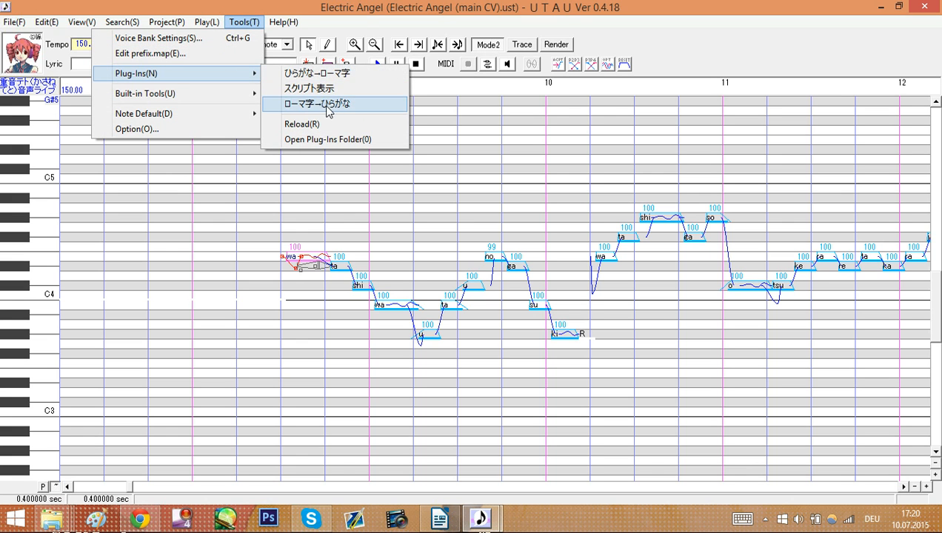
pyautogui.moveTo(330, 226)
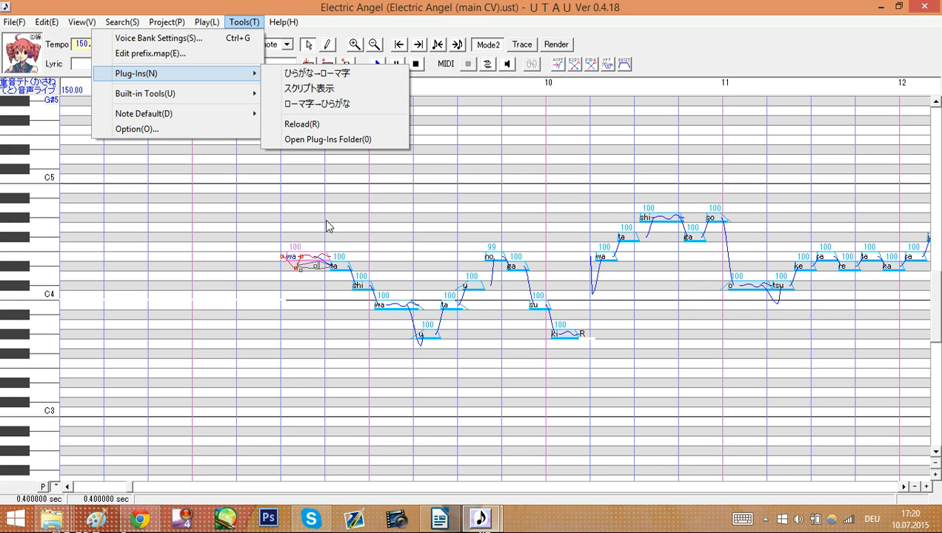
pyautogui.moveTo(312, 201)
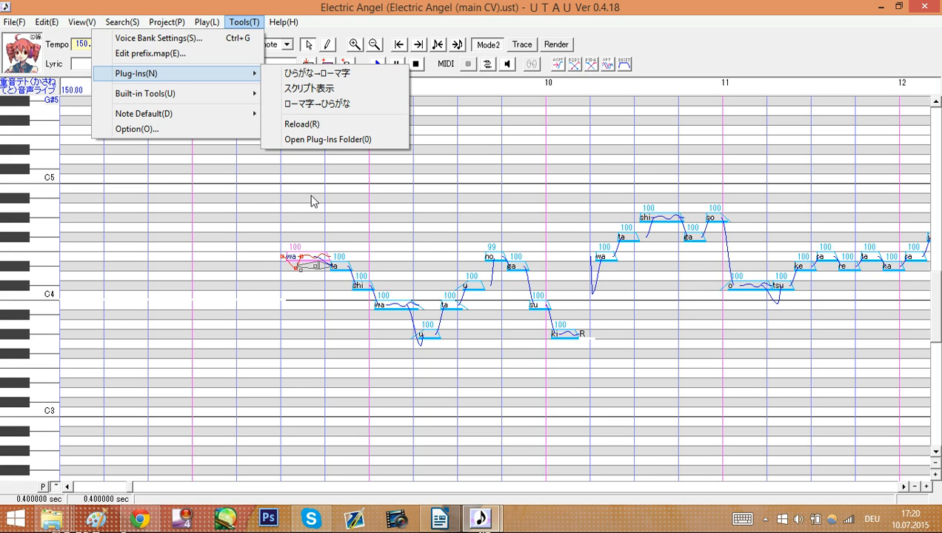
pyautogui.moveTo(243, 159)
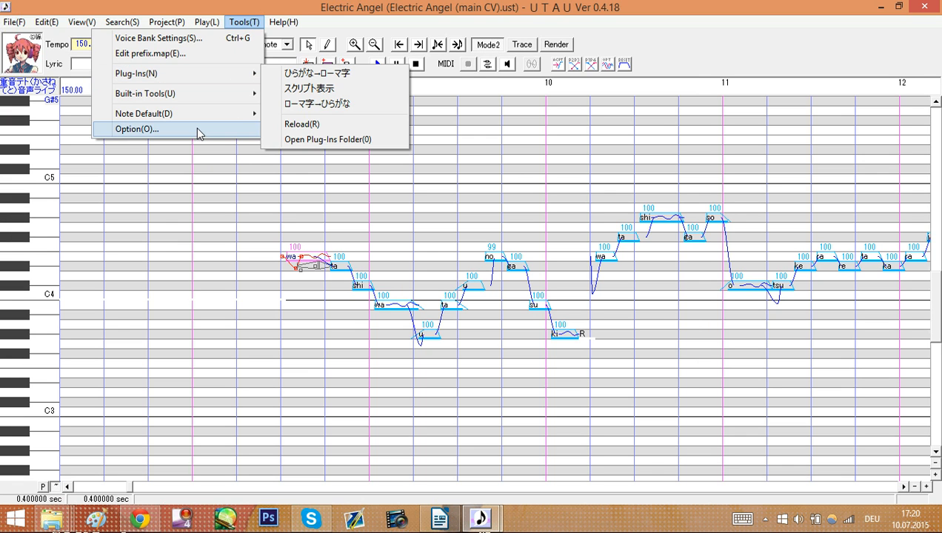
pyautogui.click(136, 129)
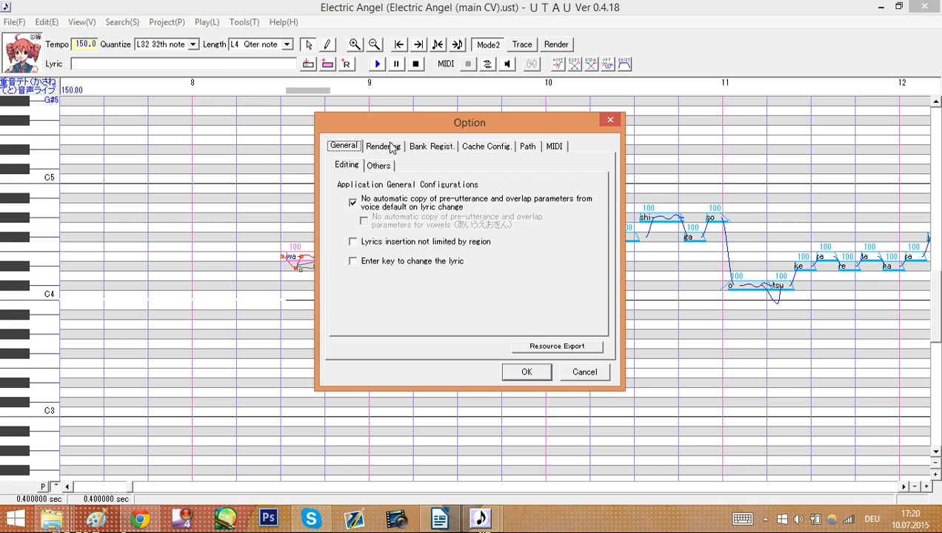
pyautogui.click(431, 146)
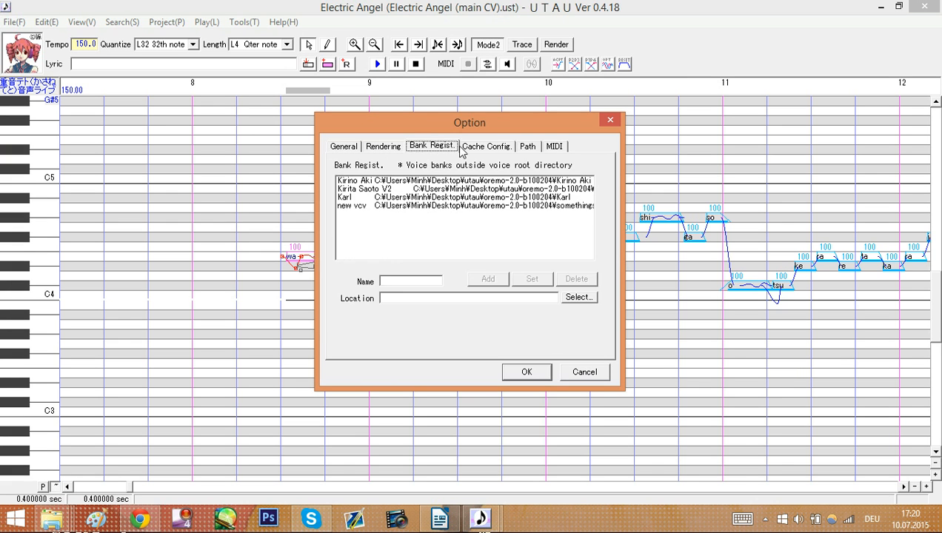
pyautogui.click(554, 146)
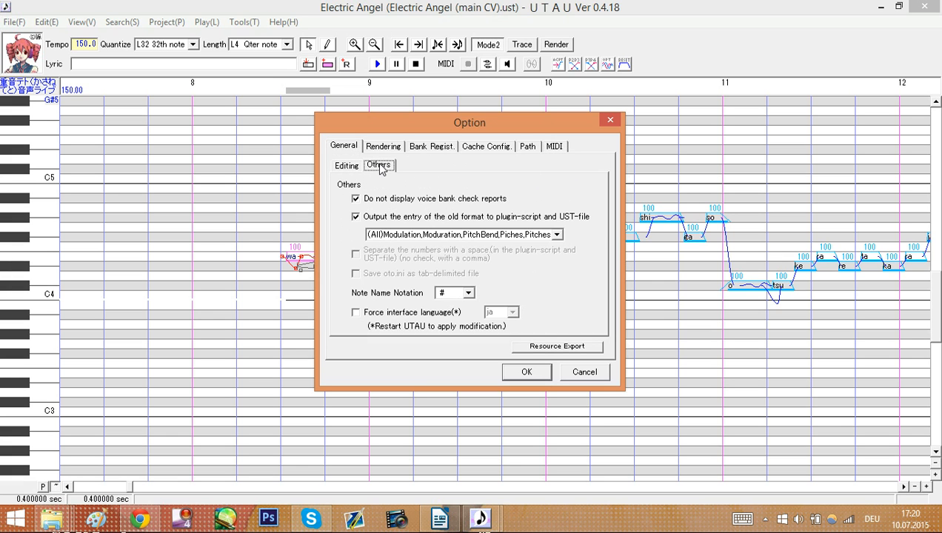
pyautogui.moveTo(473, 268)
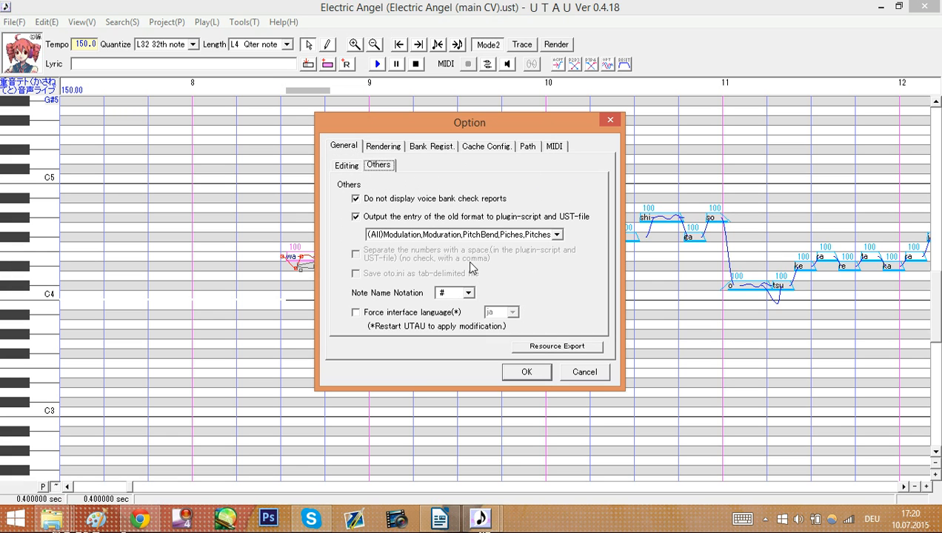
pyautogui.click(383, 146)
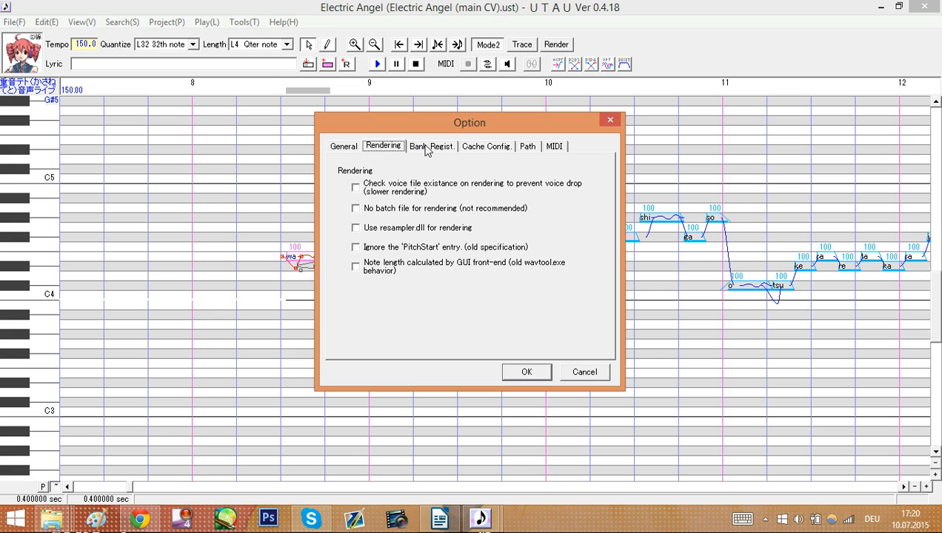
pyautogui.click(486, 146)
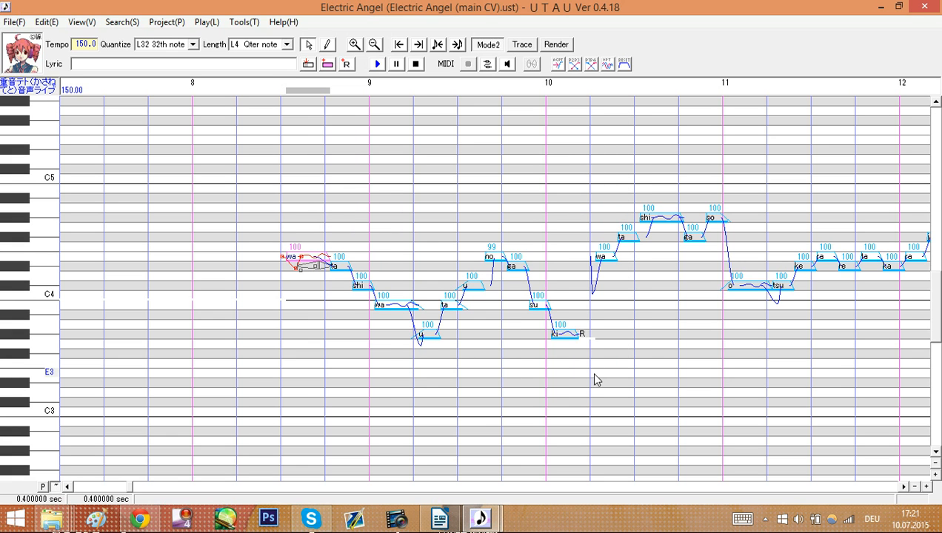
pyautogui.click(243, 22)
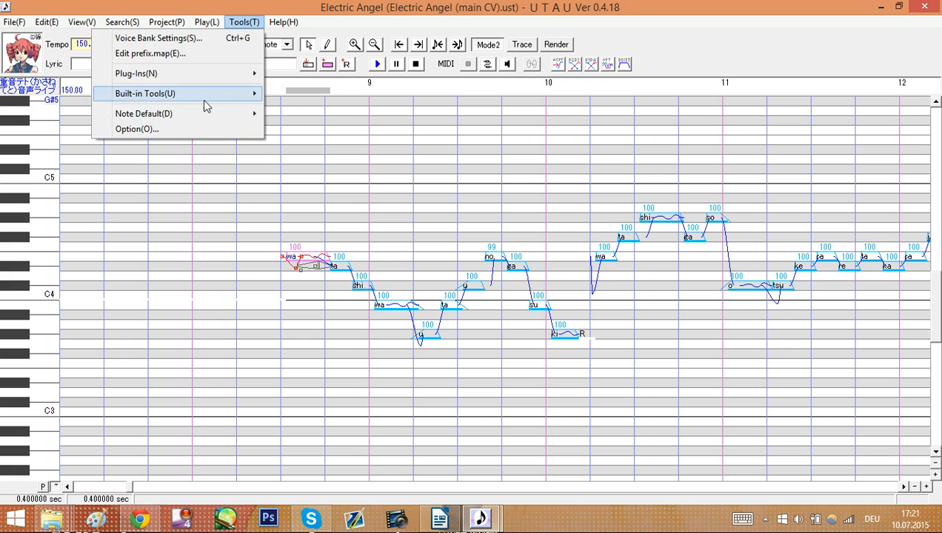
pyautogui.click(137, 129)
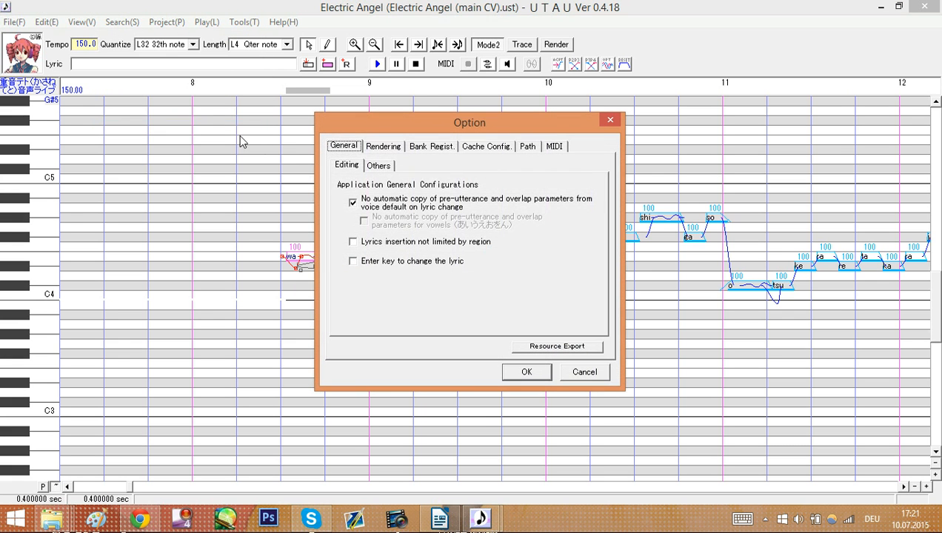
pyautogui.click(379, 165)
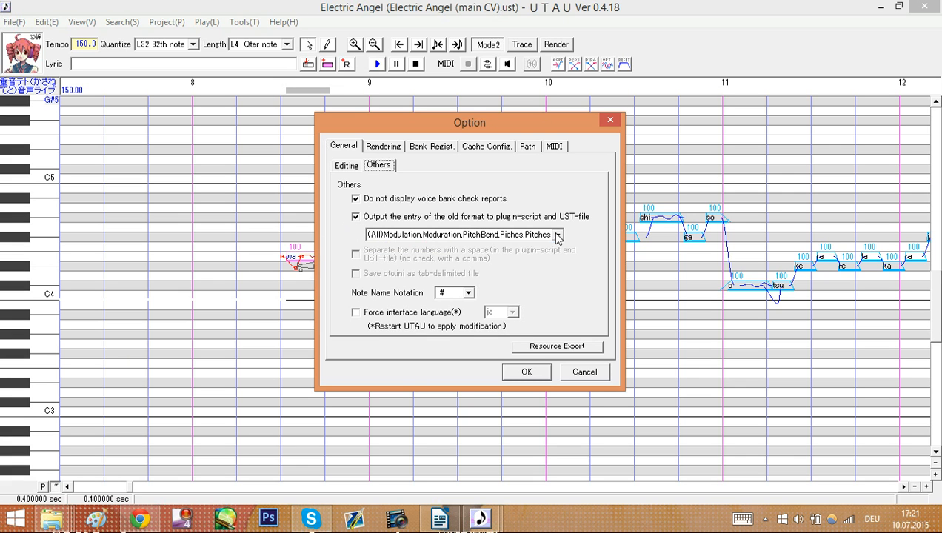
pyautogui.click(556, 235)
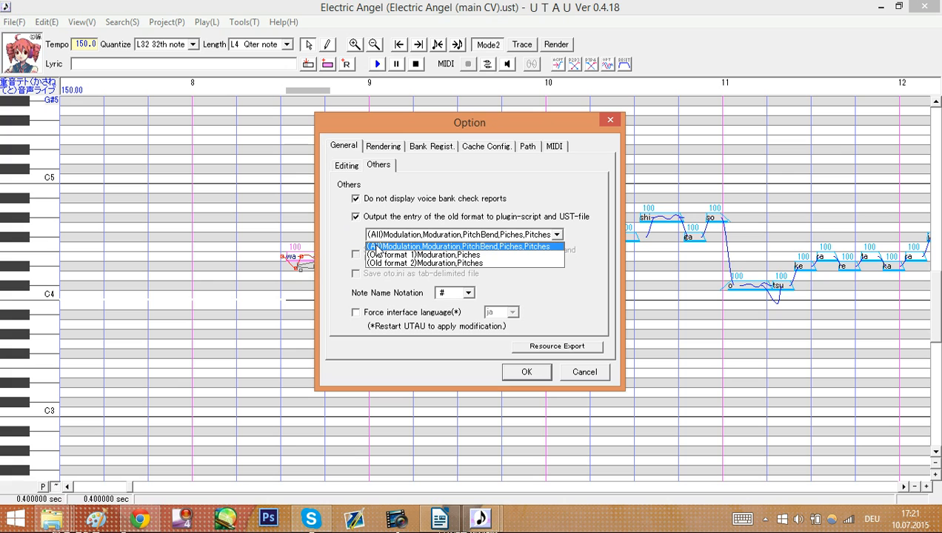
pyautogui.moveTo(379, 251)
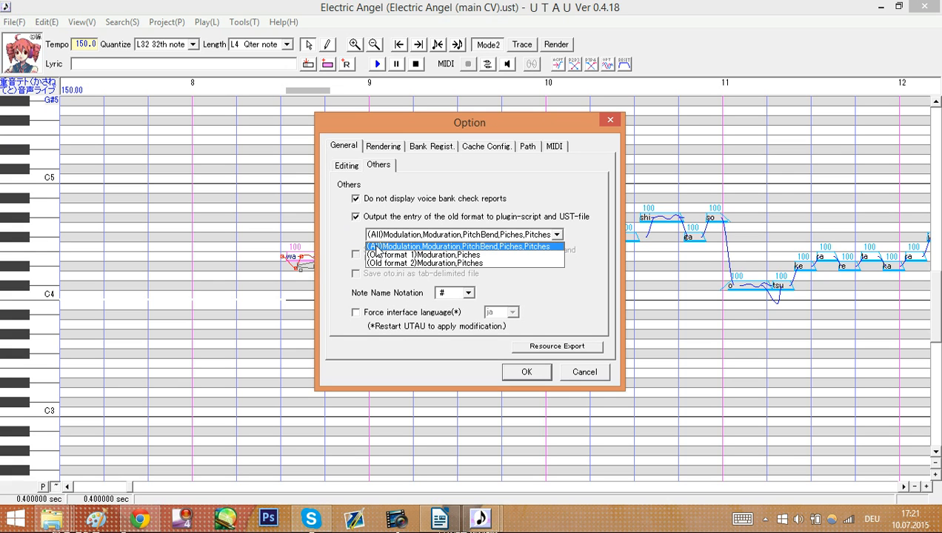
pyautogui.click(463, 246)
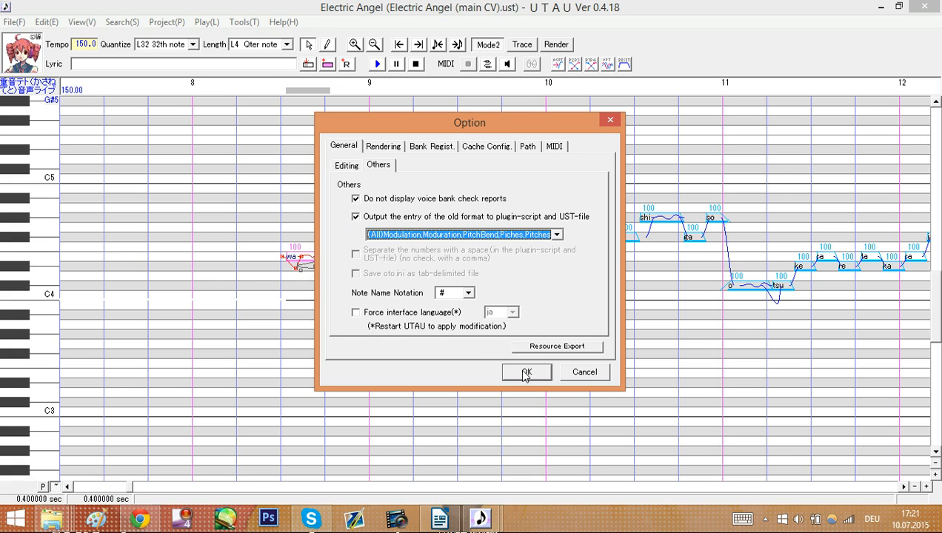
pyautogui.click(526, 371)
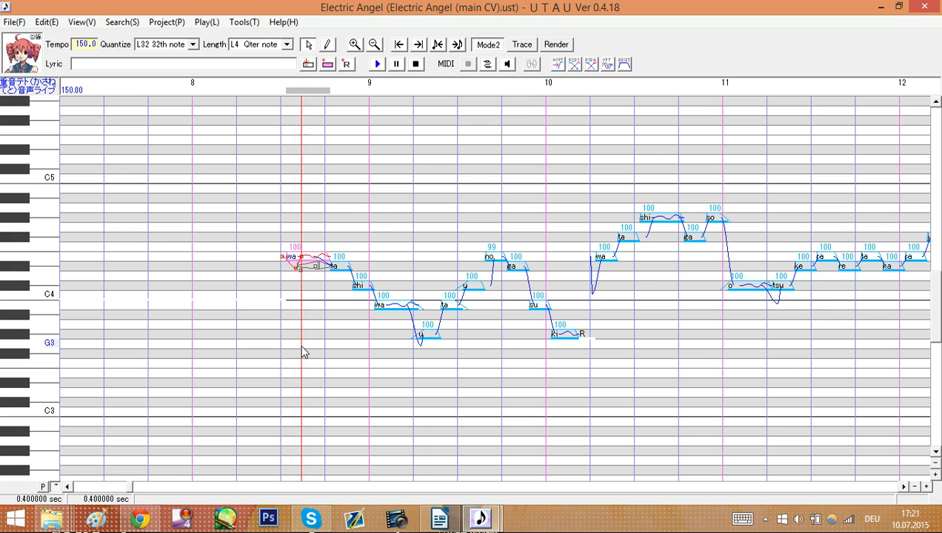
# Run the ローマ字→ひらがな plug-in on the selected notes ending at bar 14
pyautogui.hscroll(3)
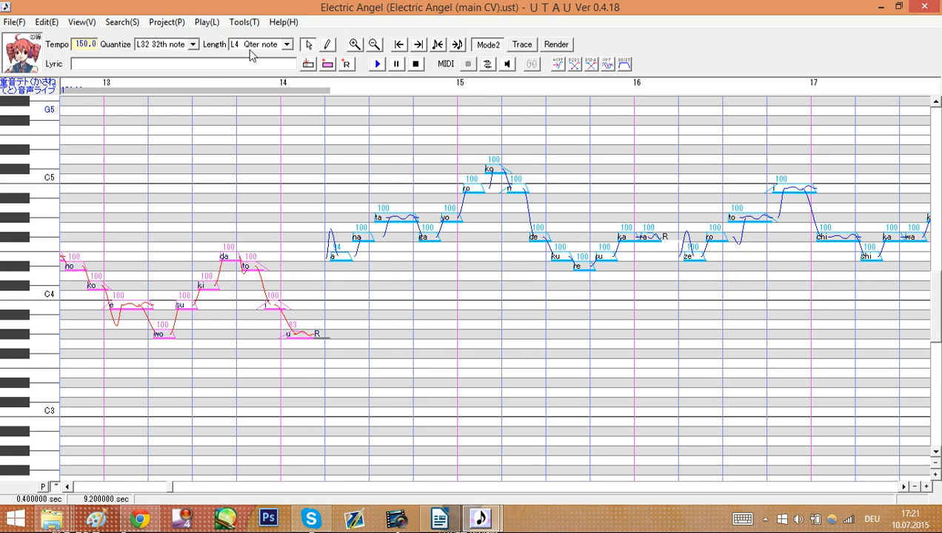
pyautogui.click(243, 22)
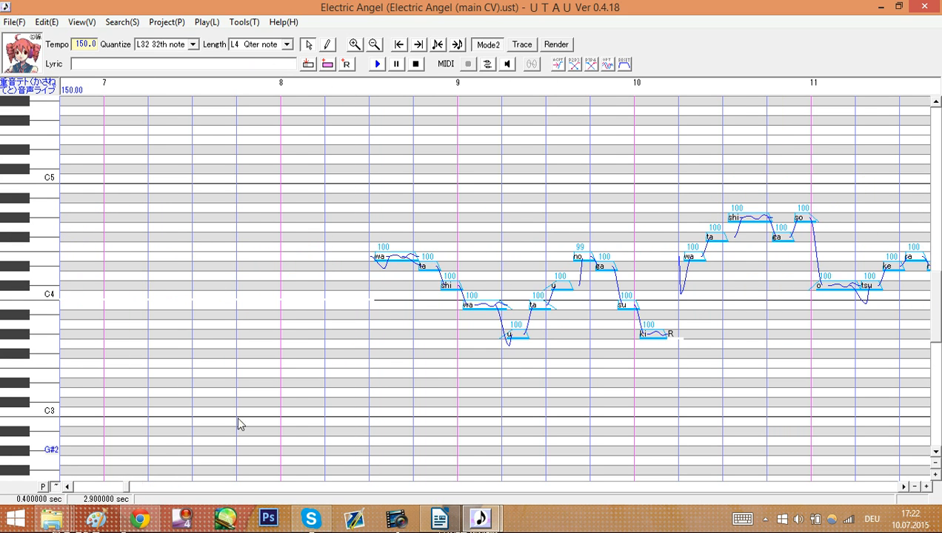
pyautogui.hscroll(3)
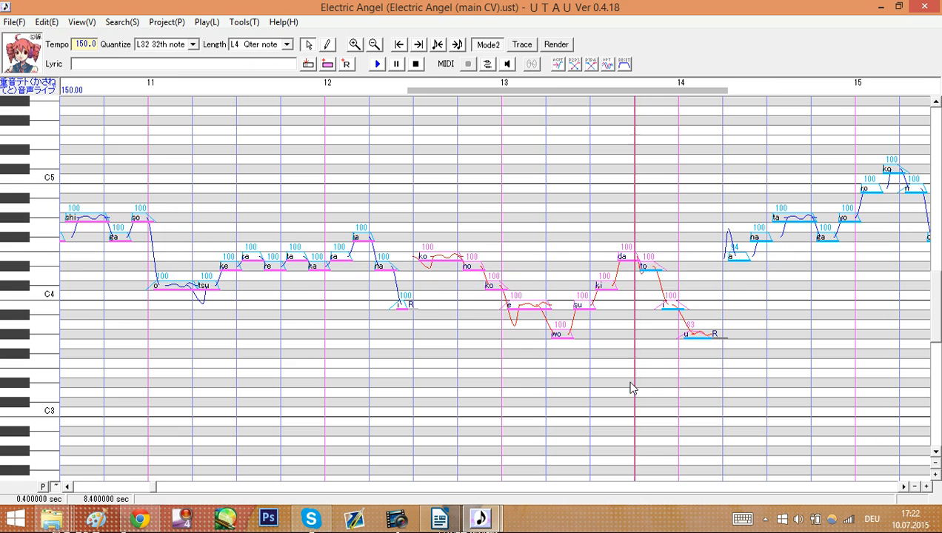
pyautogui.click(243, 22)
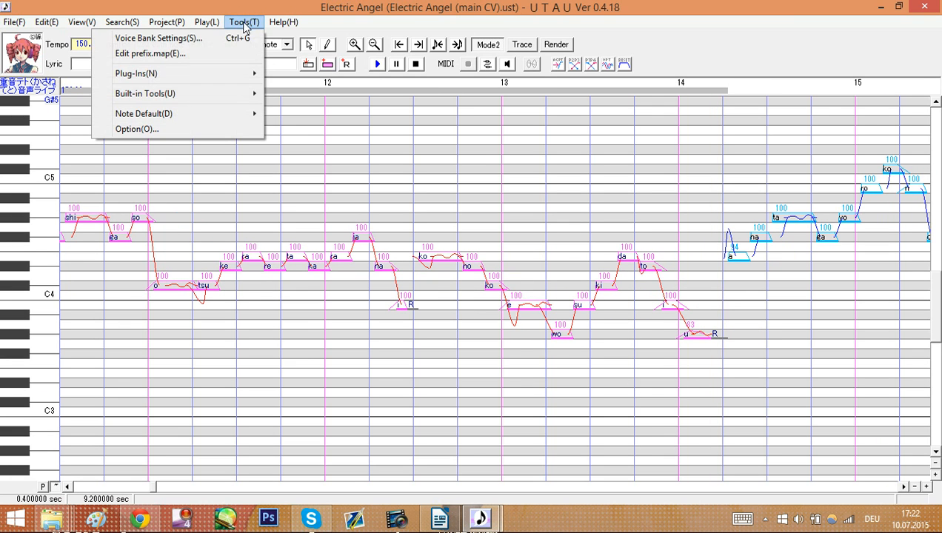
pyautogui.moveTo(136, 73)
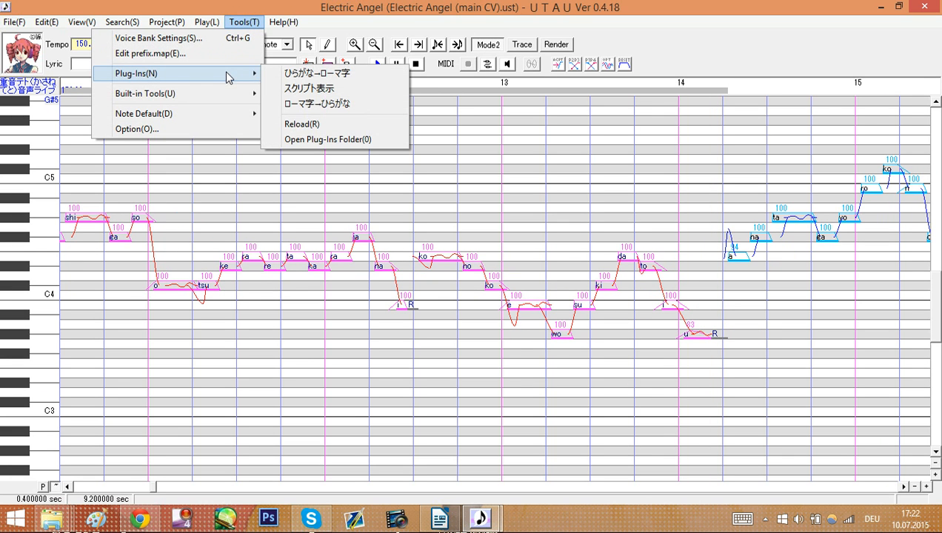
pyautogui.moveTo(317, 104)
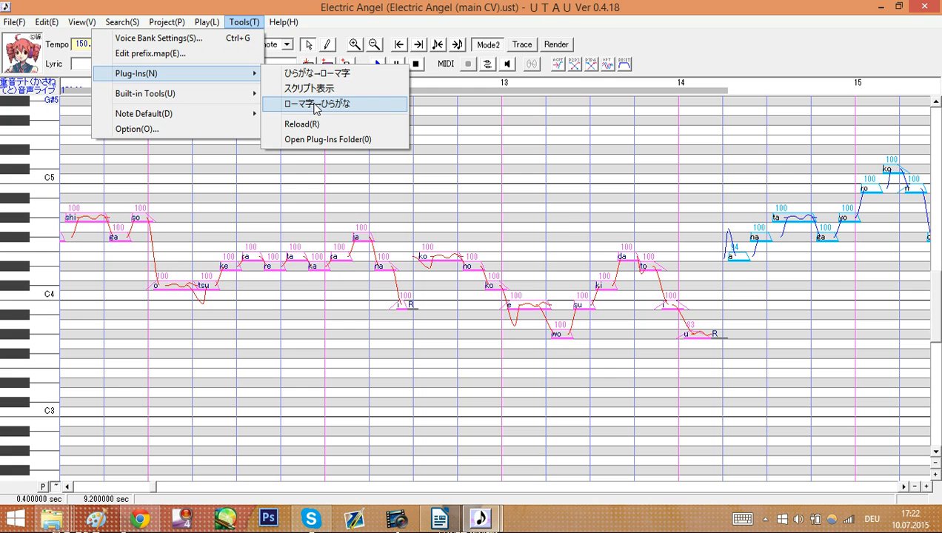
pyautogui.click(317, 104)
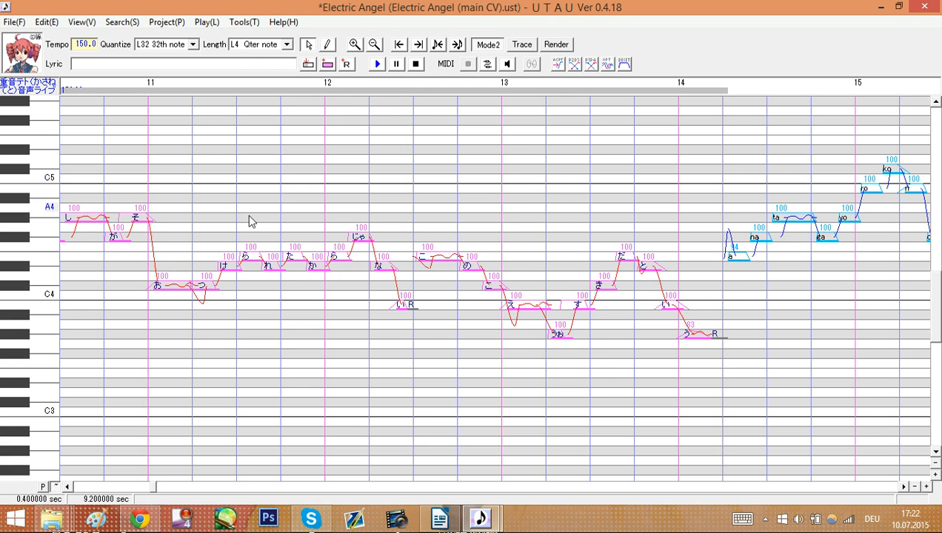
pyautogui.moveTo(575, 367)
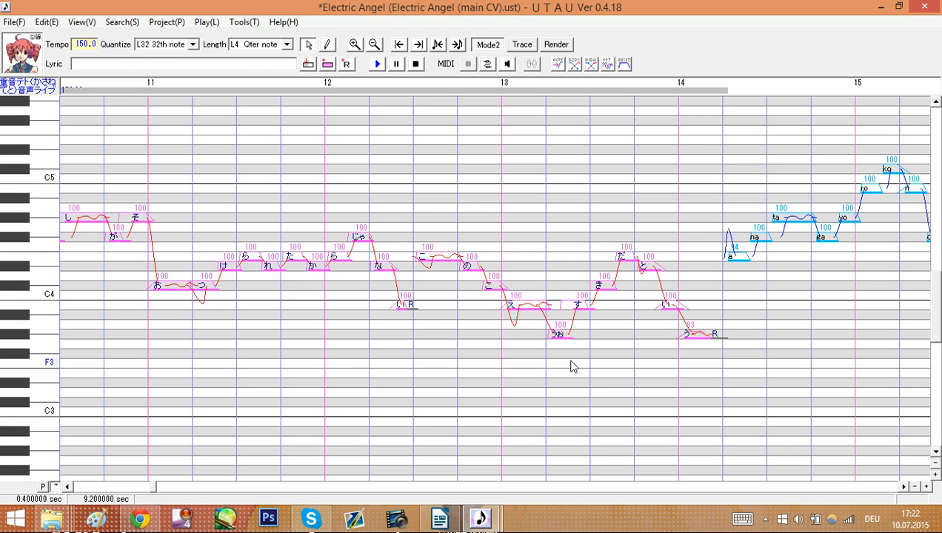
pyautogui.rightClick(574, 367)
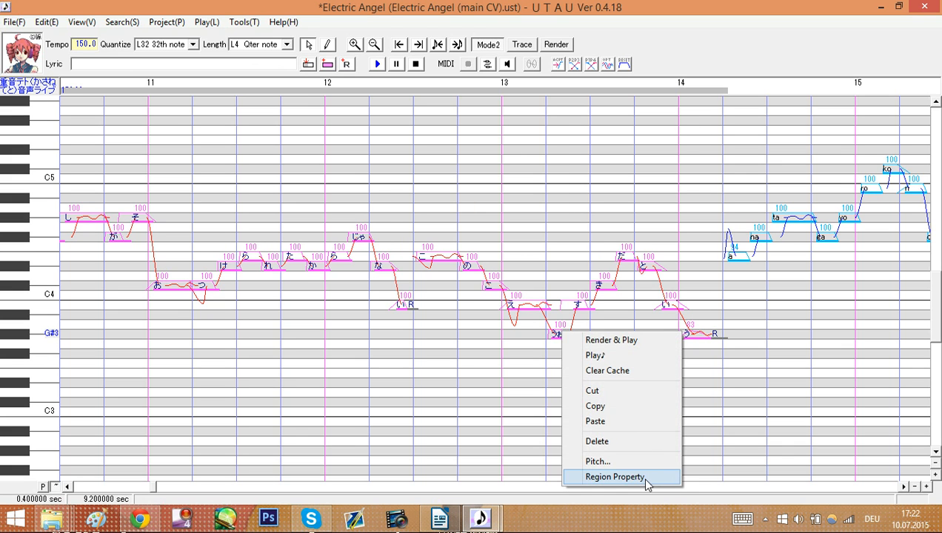
pyautogui.click(614, 477)
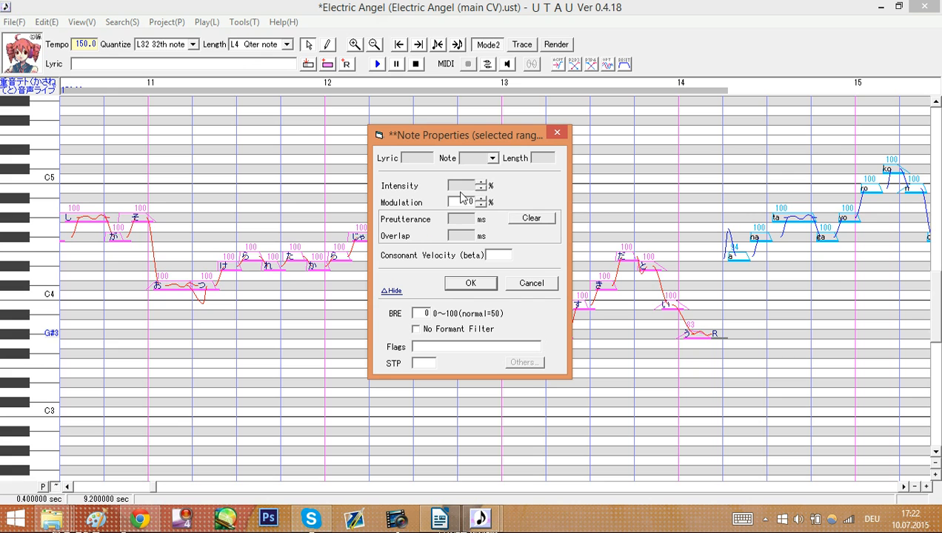
pyautogui.click(531, 218)
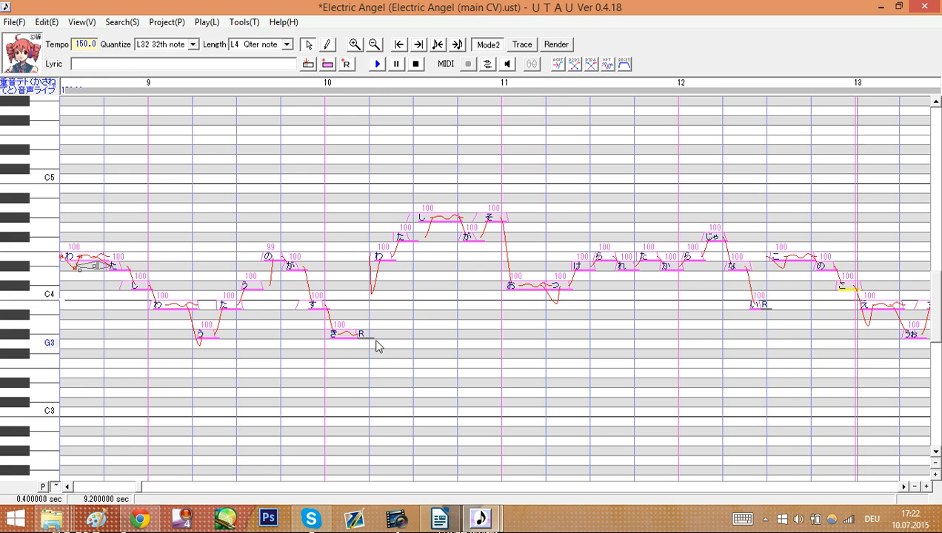
pyautogui.hscroll(3)
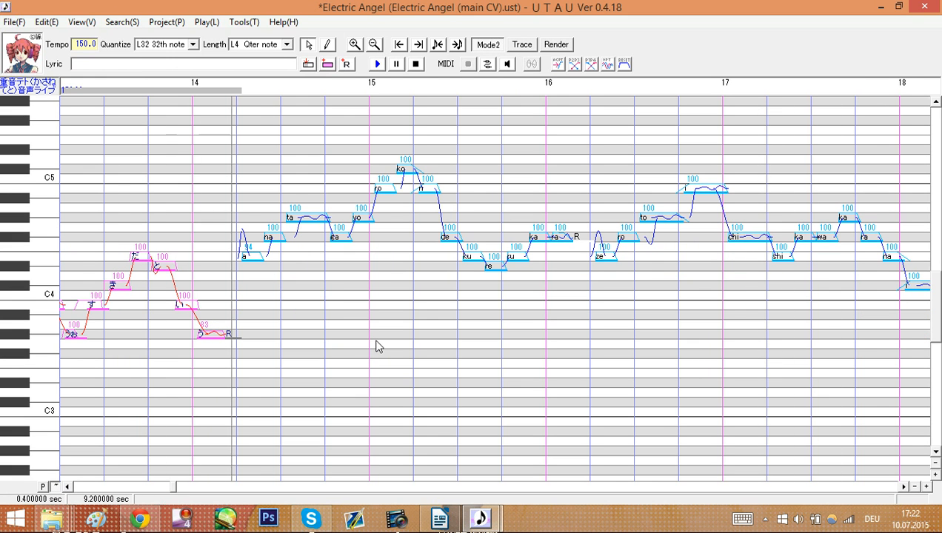
pyautogui.hscroll(-3)
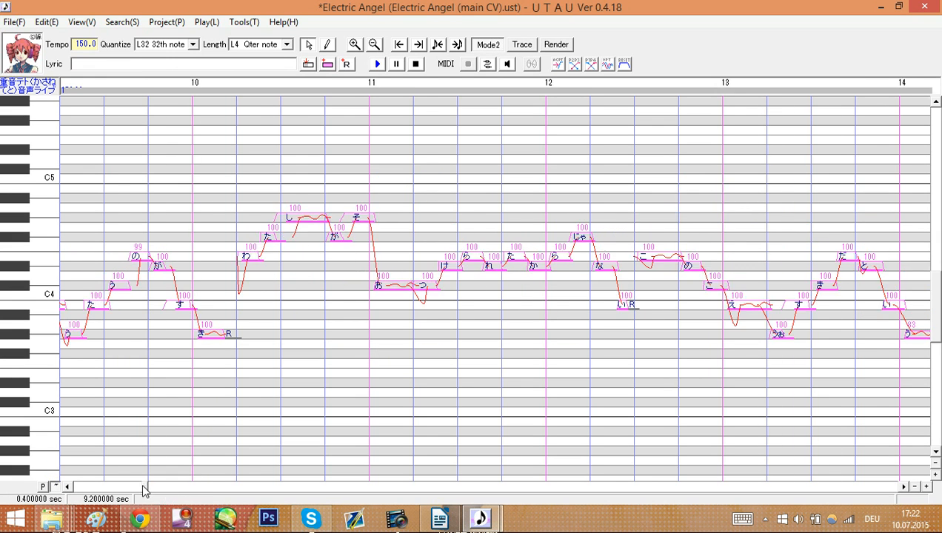